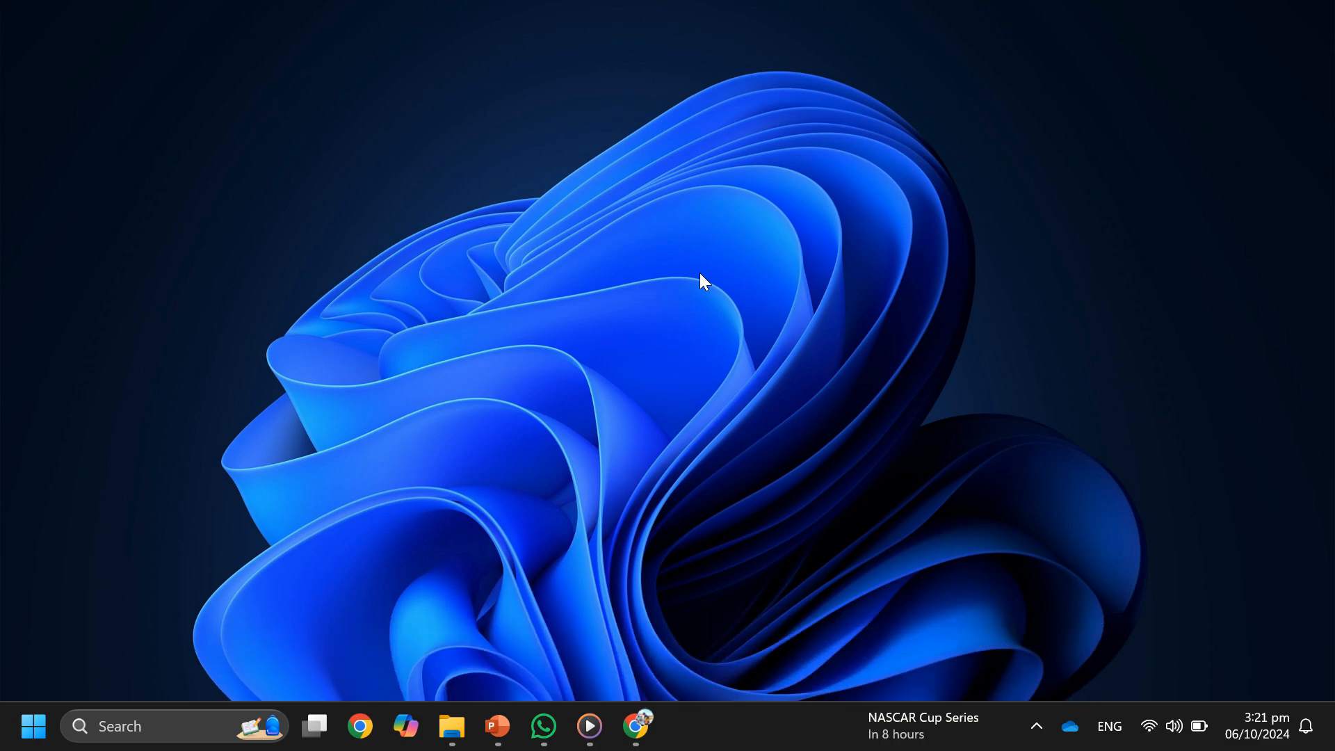
{"action": "mouse_move", "coordinate": [664, 509]}
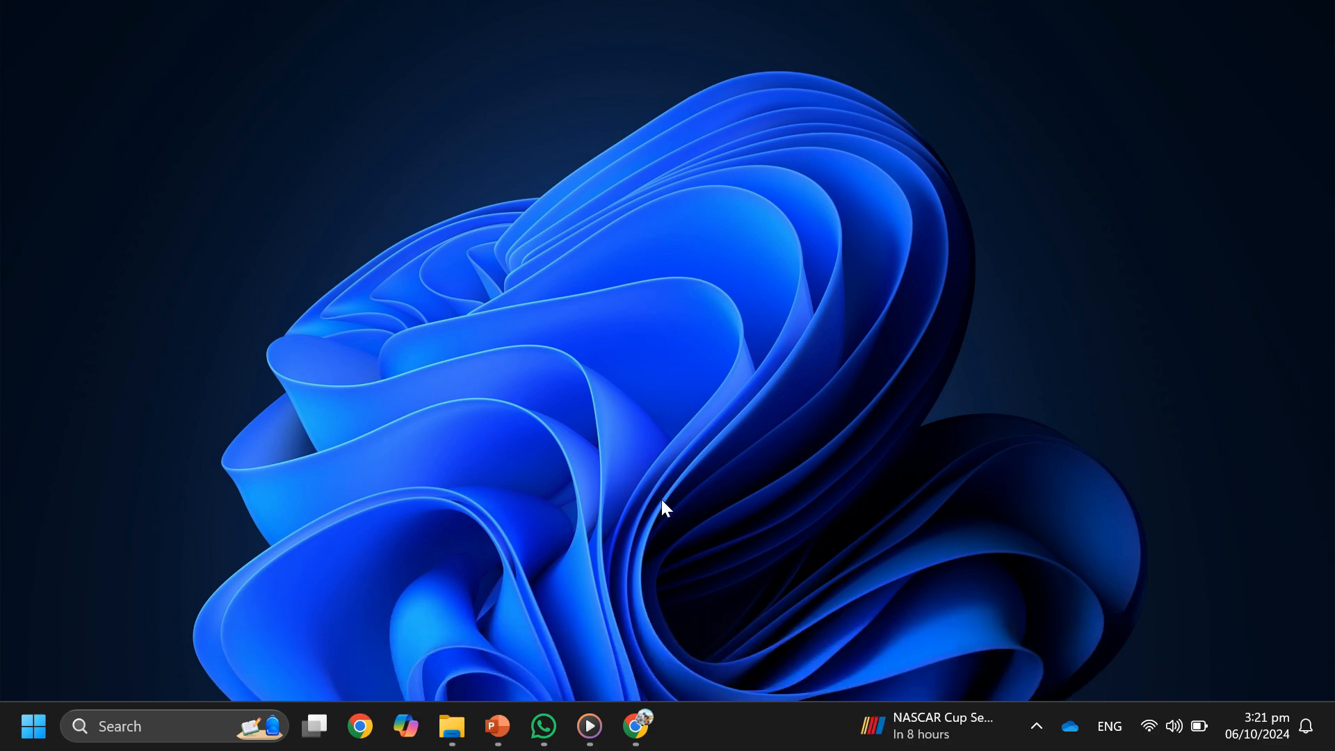
Open Chrome and search Google for 'JUMPFORCE MUGEN V13'.
{"action": "left_click", "coordinate": [636, 726]}
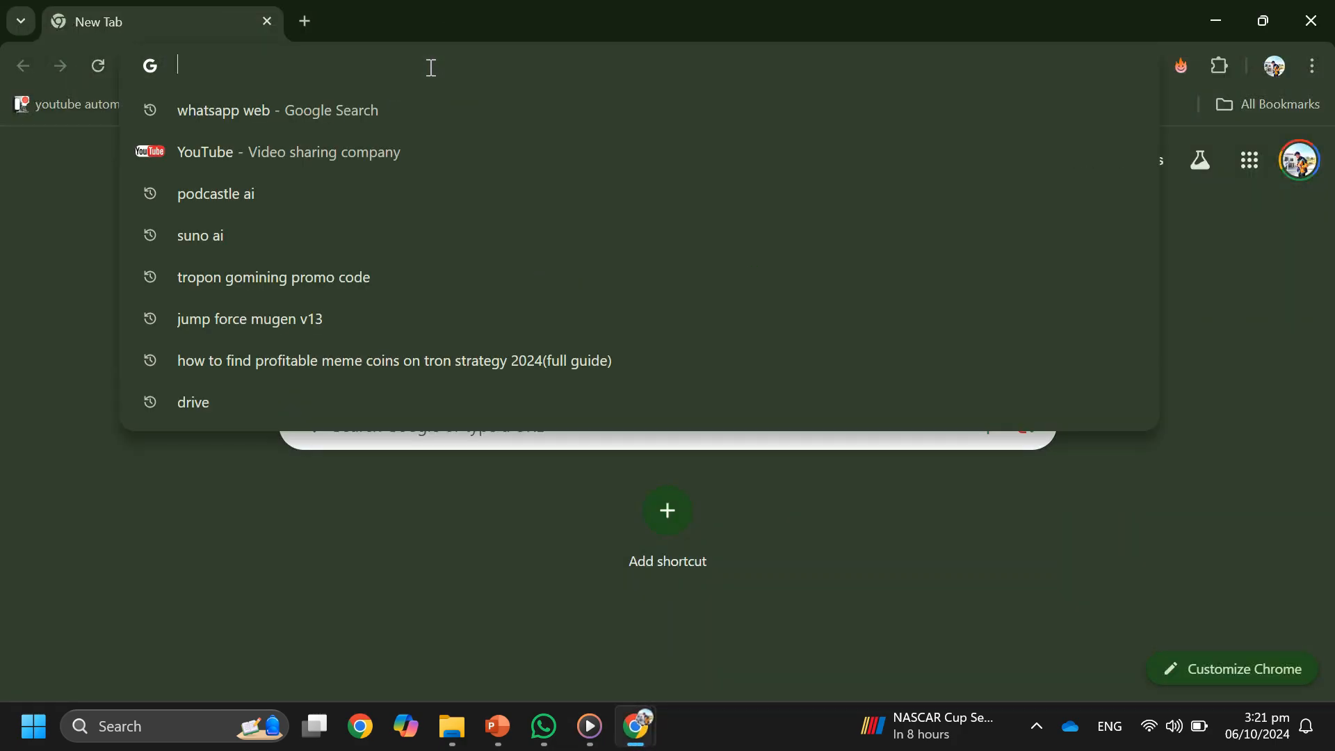
{"action": "left_click", "coordinate": [248, 319]}
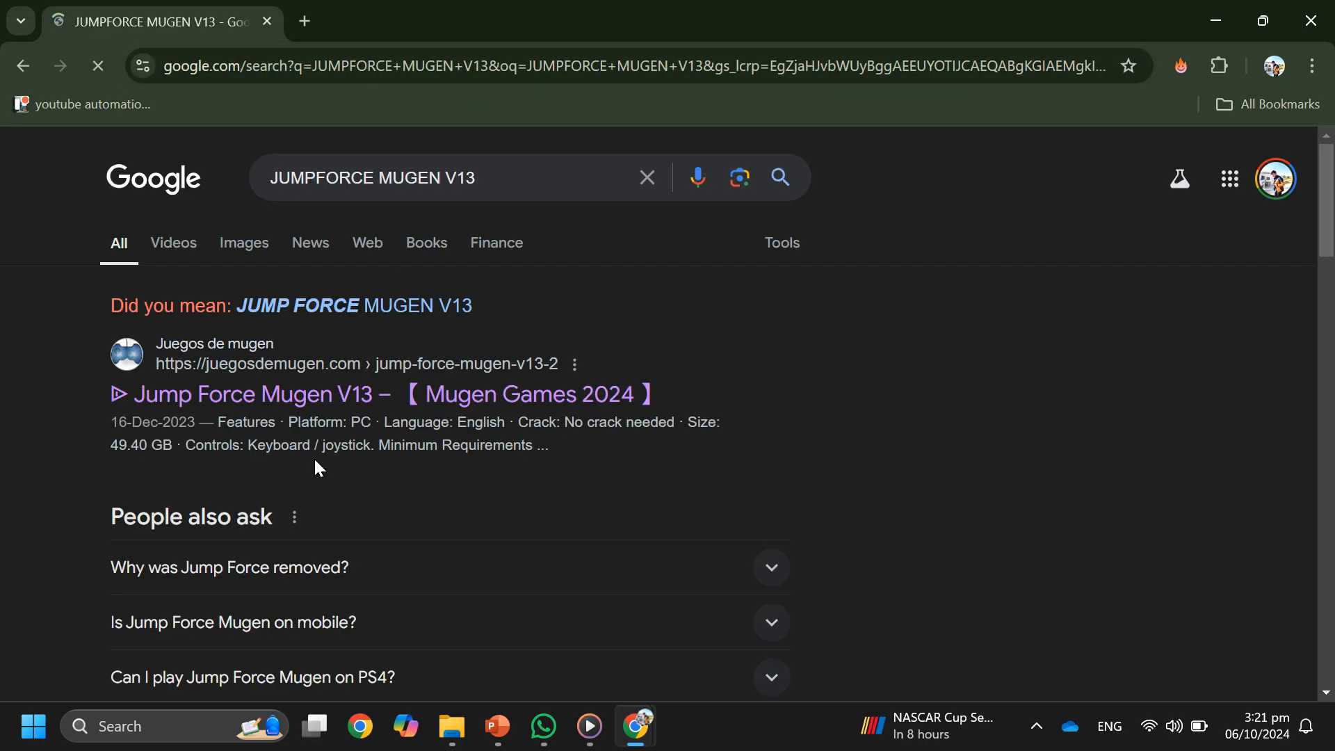
{"action": "mouse_move", "coordinate": [370, 399]}
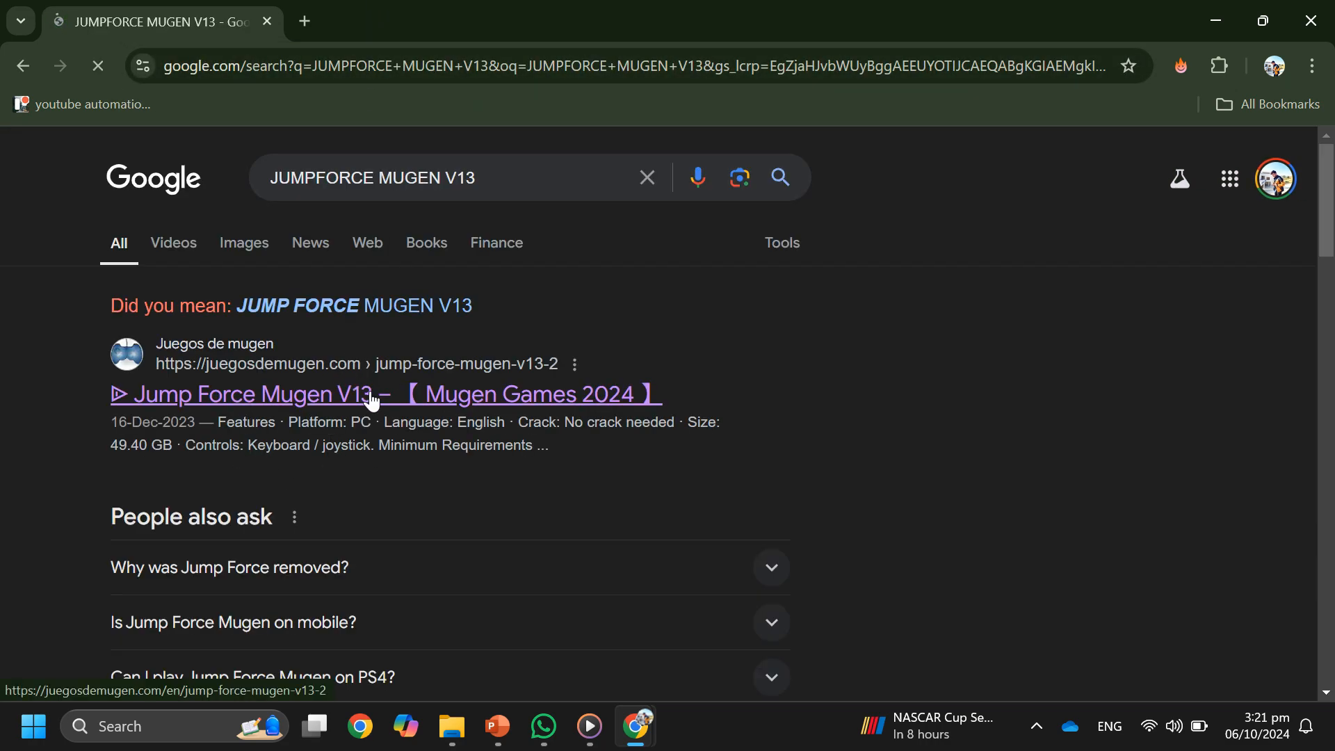
{"action": "mouse_move", "coordinate": [764, 373]}
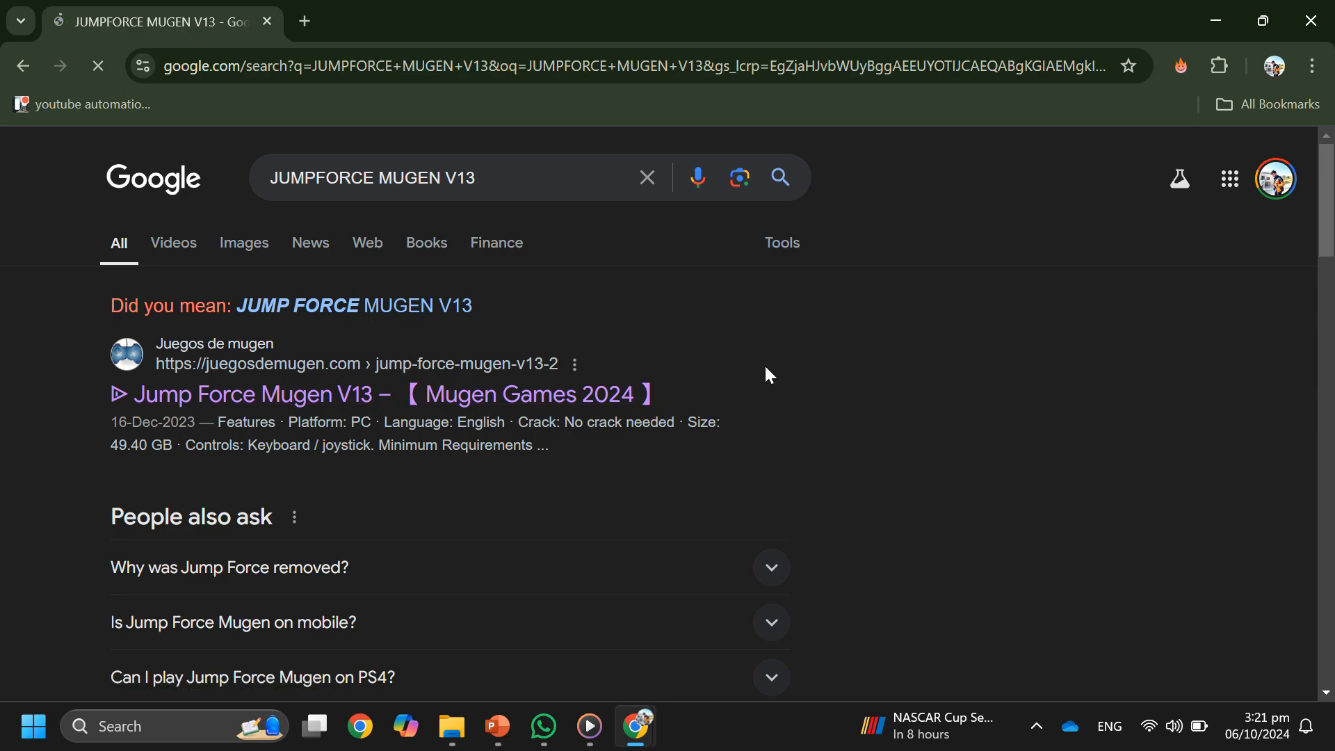
Open the juegosdemugen.com Jump Force Mugen V13 result and scroll to its download links.
{"action": "left_click", "coordinate": [379, 393]}
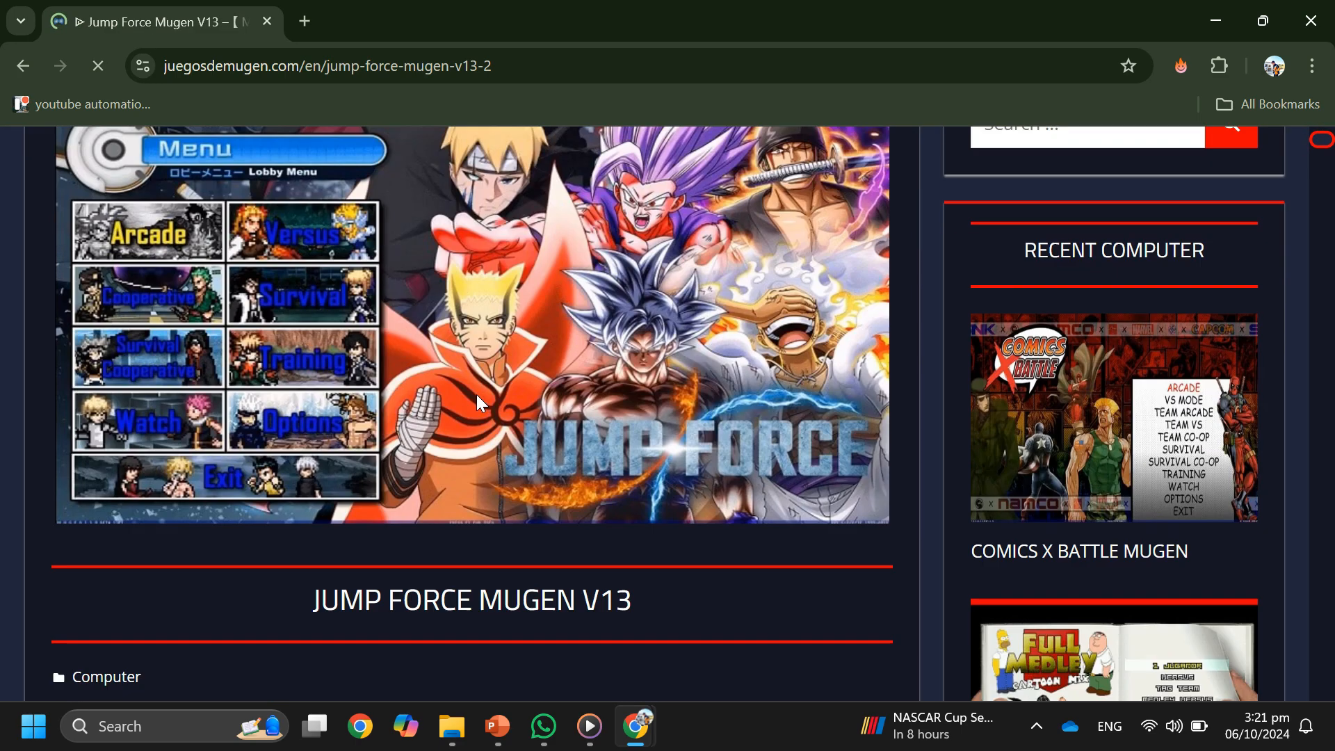
{"action": "scroll", "scroll_direction": "down", "scroll_amount": 3}
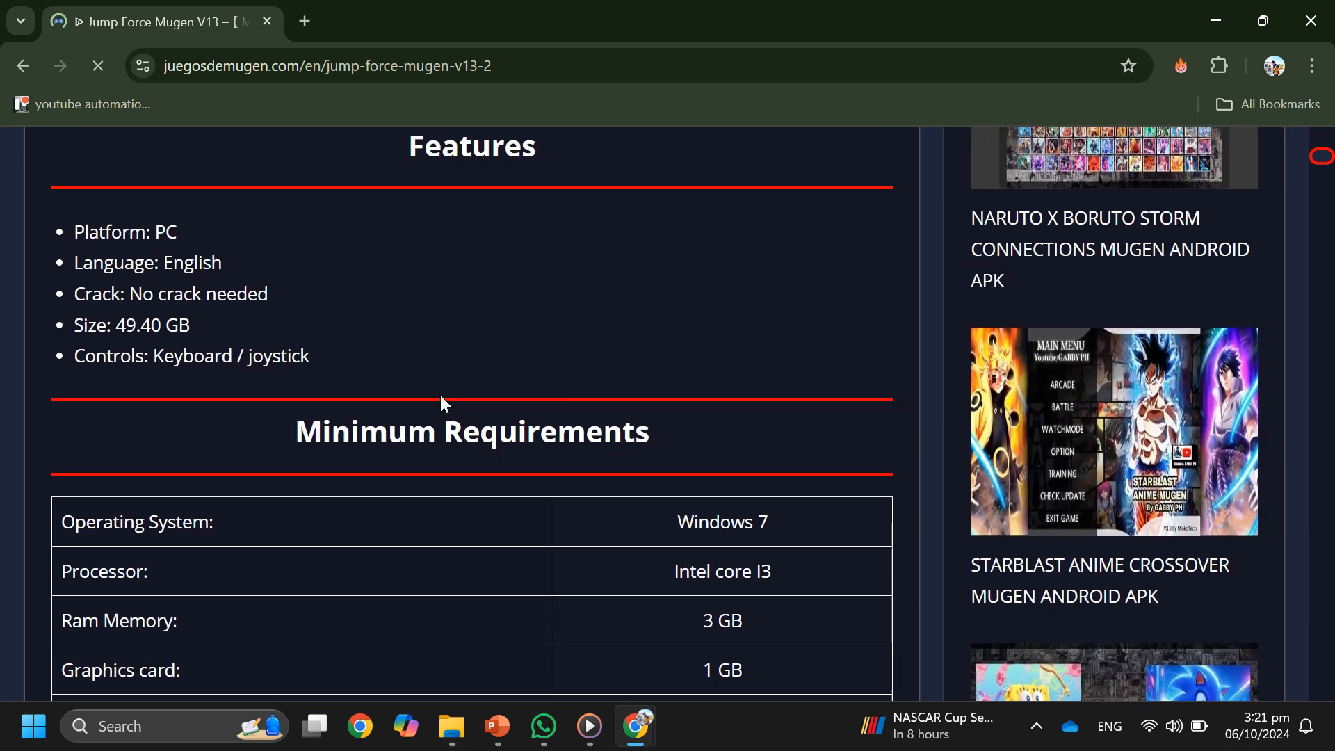
{"action": "scroll", "scroll_direction": "down", "scroll_amount": 3}
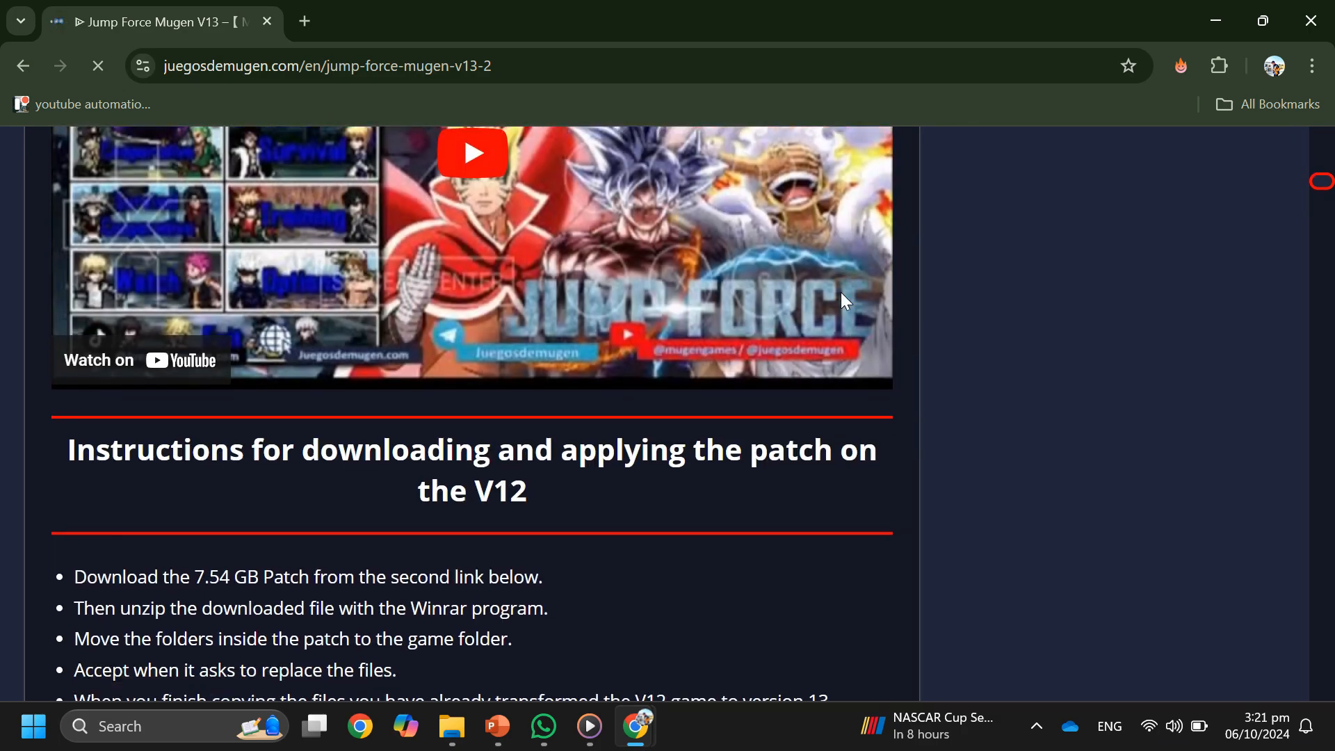
{"action": "scroll", "scroll_direction": "down", "scroll_amount": 3}
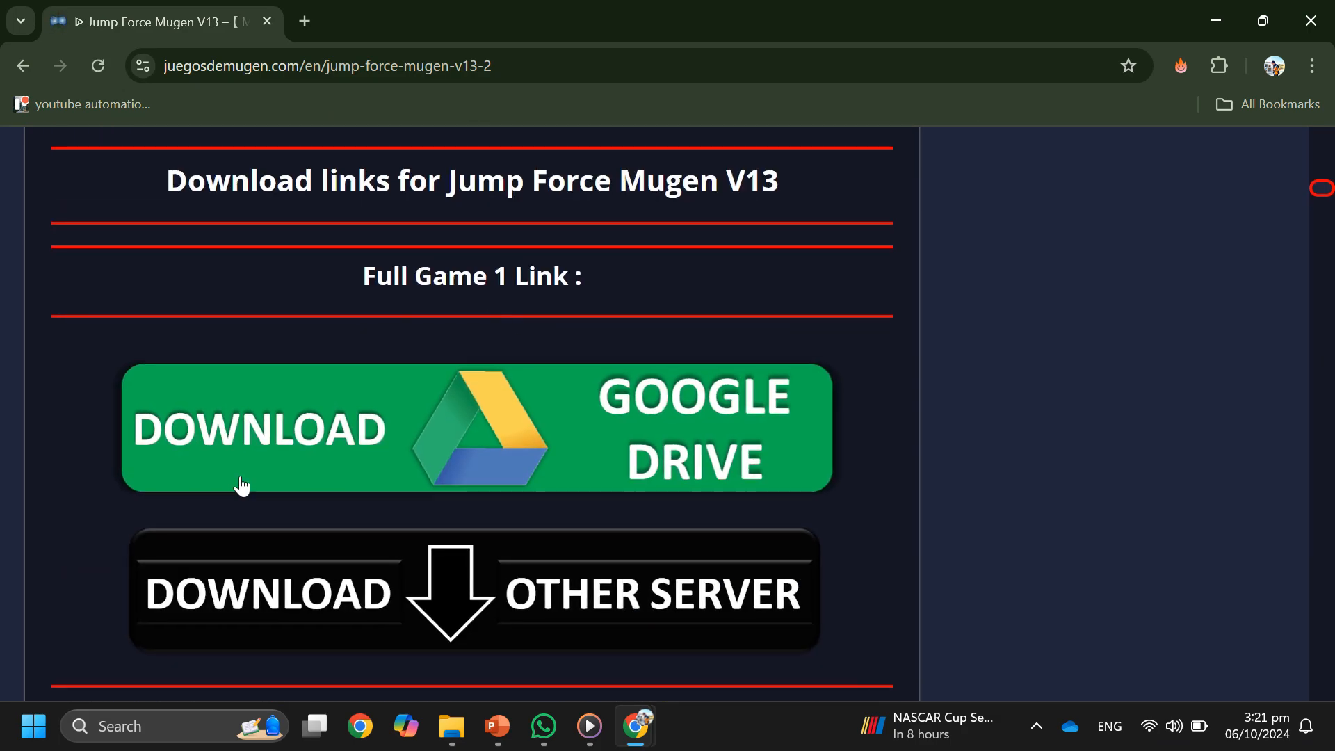
{"action": "mouse_move", "coordinate": [466, 456]}
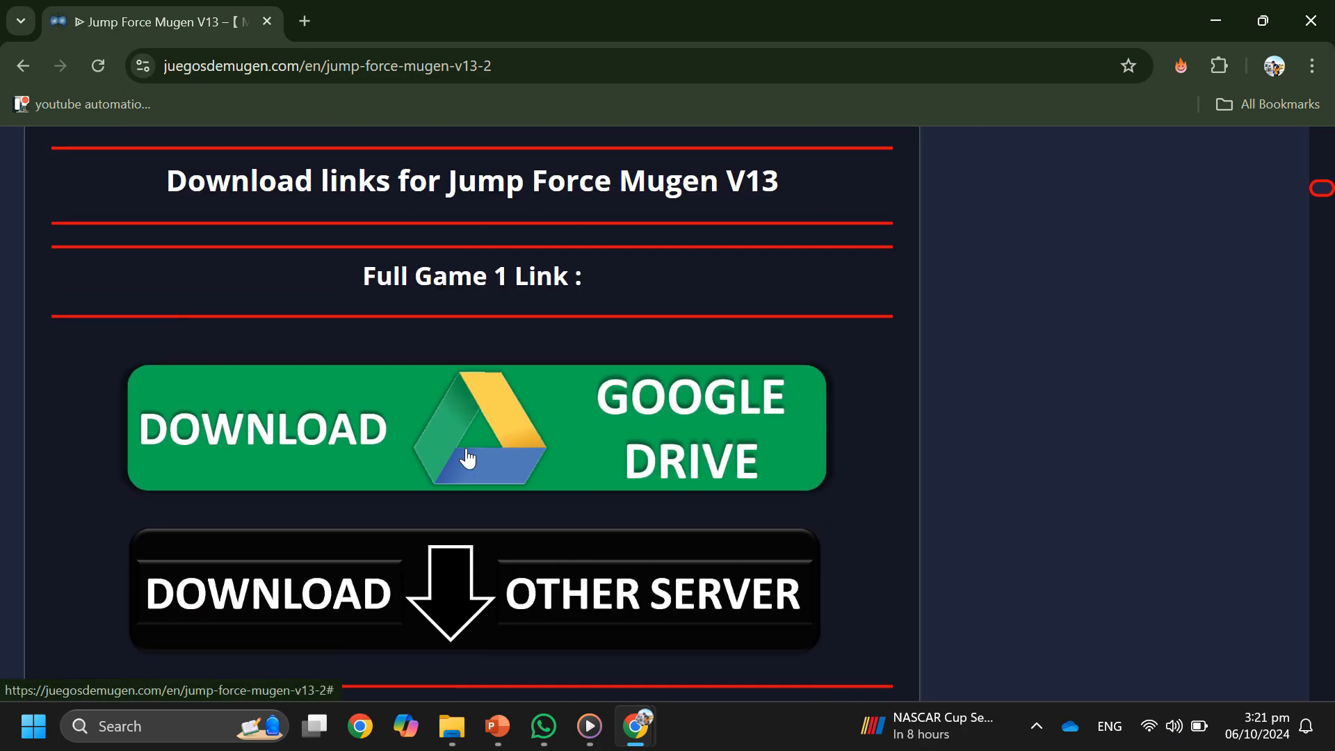
Follow the green DOWNLOAD GOOGLE DRIVE button to the shared Drive folder.
{"action": "left_click", "coordinate": [473, 428]}
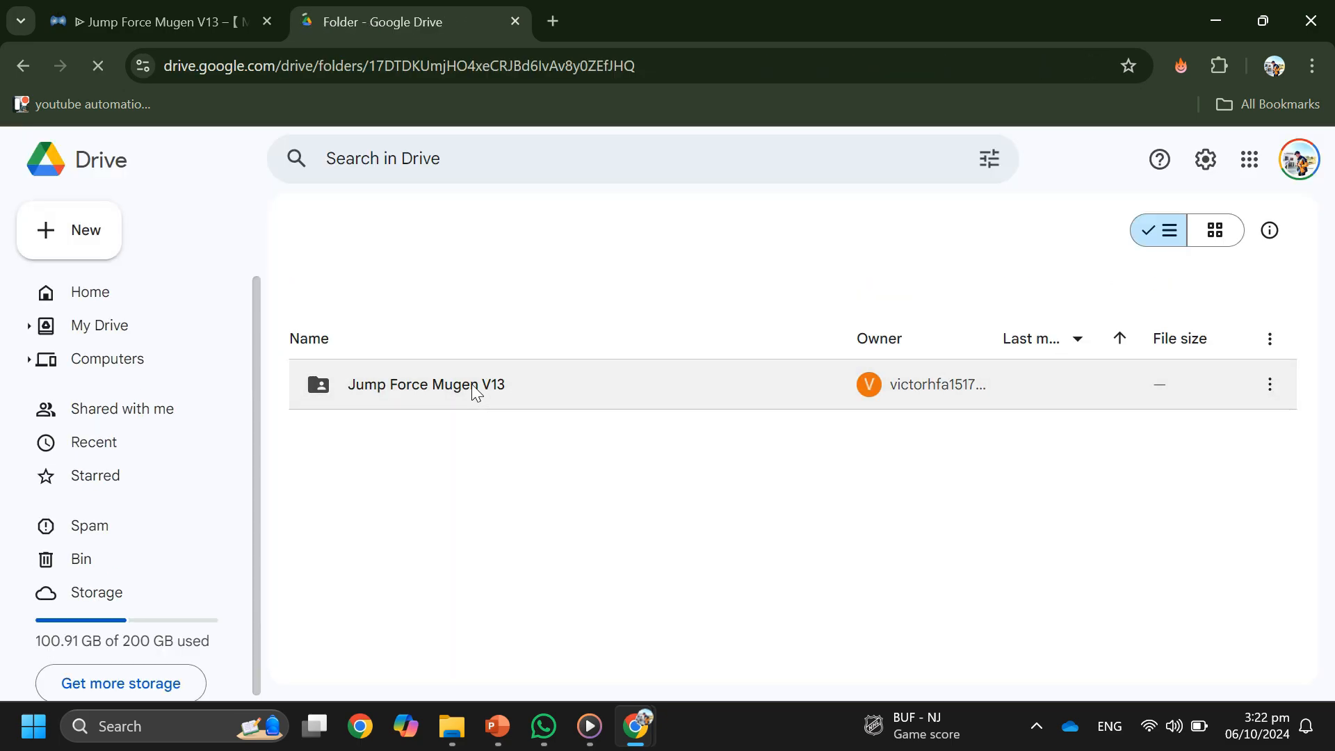
{"action": "mouse_move", "coordinate": [497, 392]}
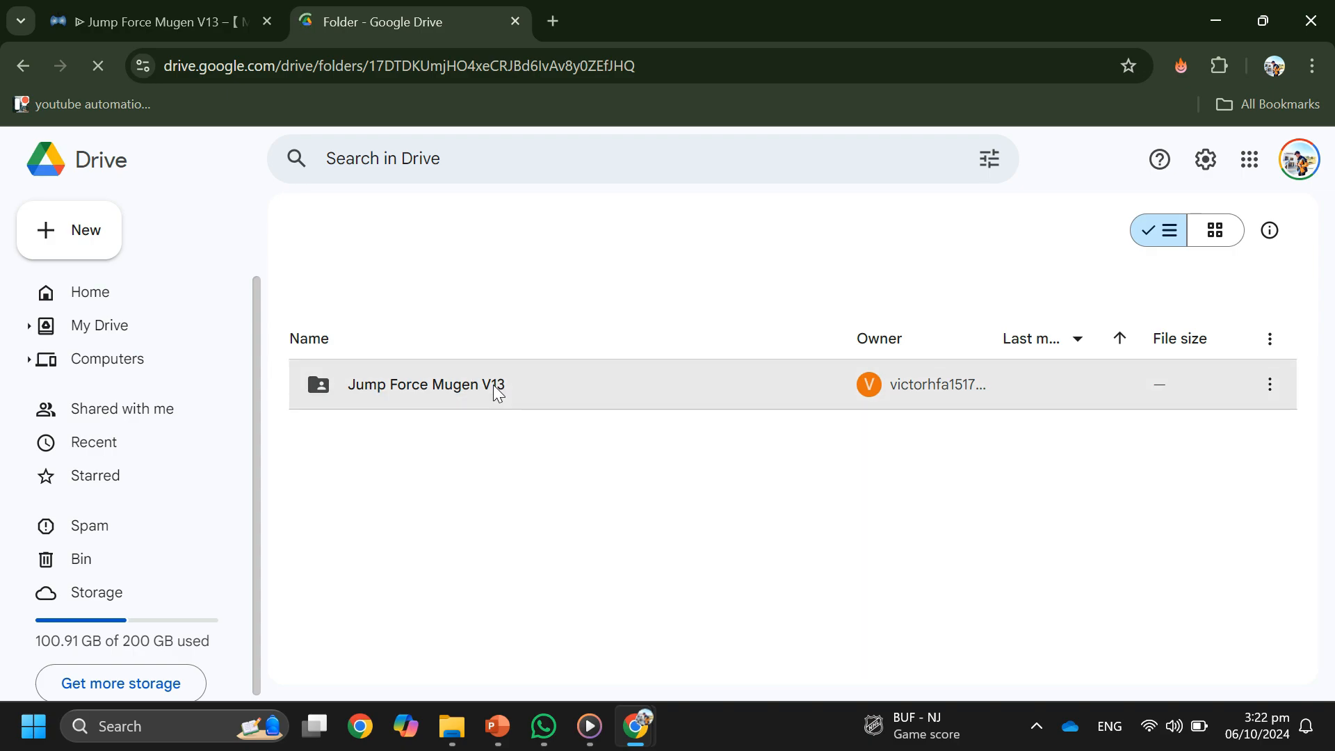
Open the Jump Force Mugen V13 folder and download the 49.45 GB Jump Force Mugen V13.rar.
{"action": "left_click", "coordinate": [425, 383]}
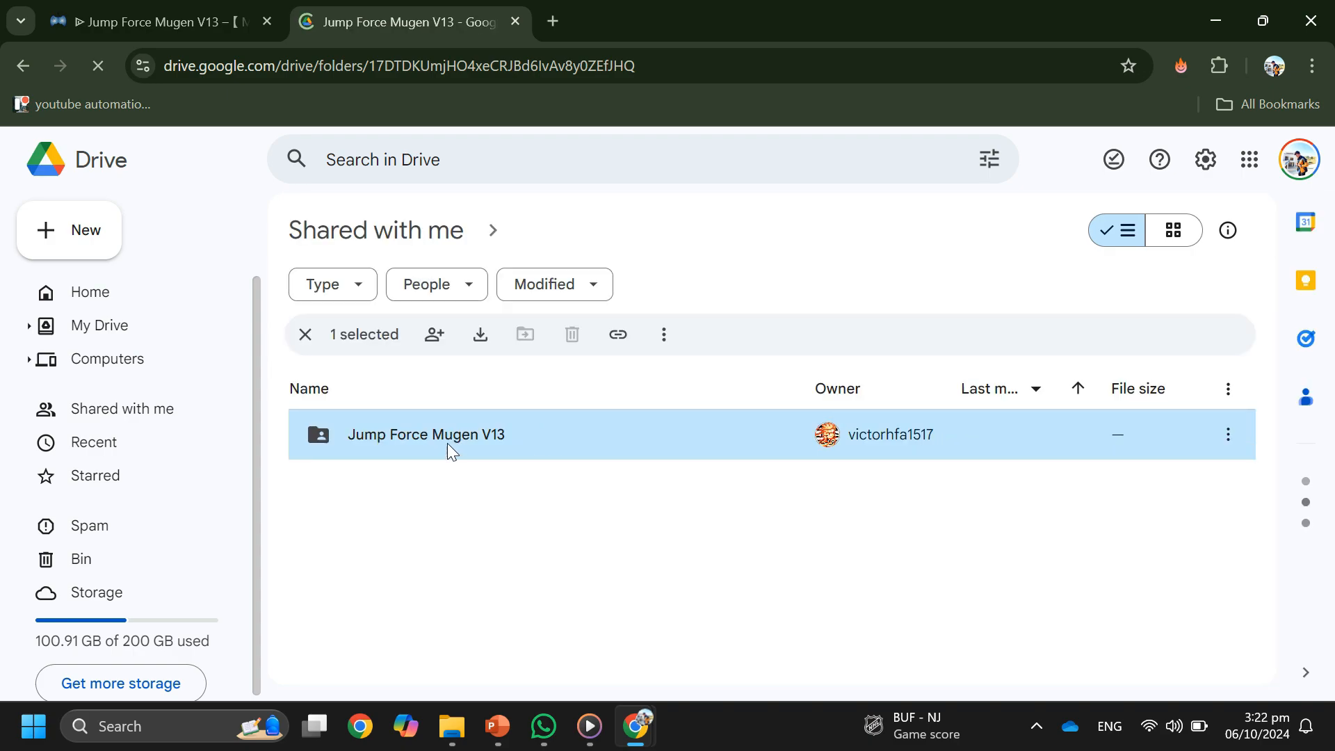
{"action": "double_click", "coordinate": [426, 433]}
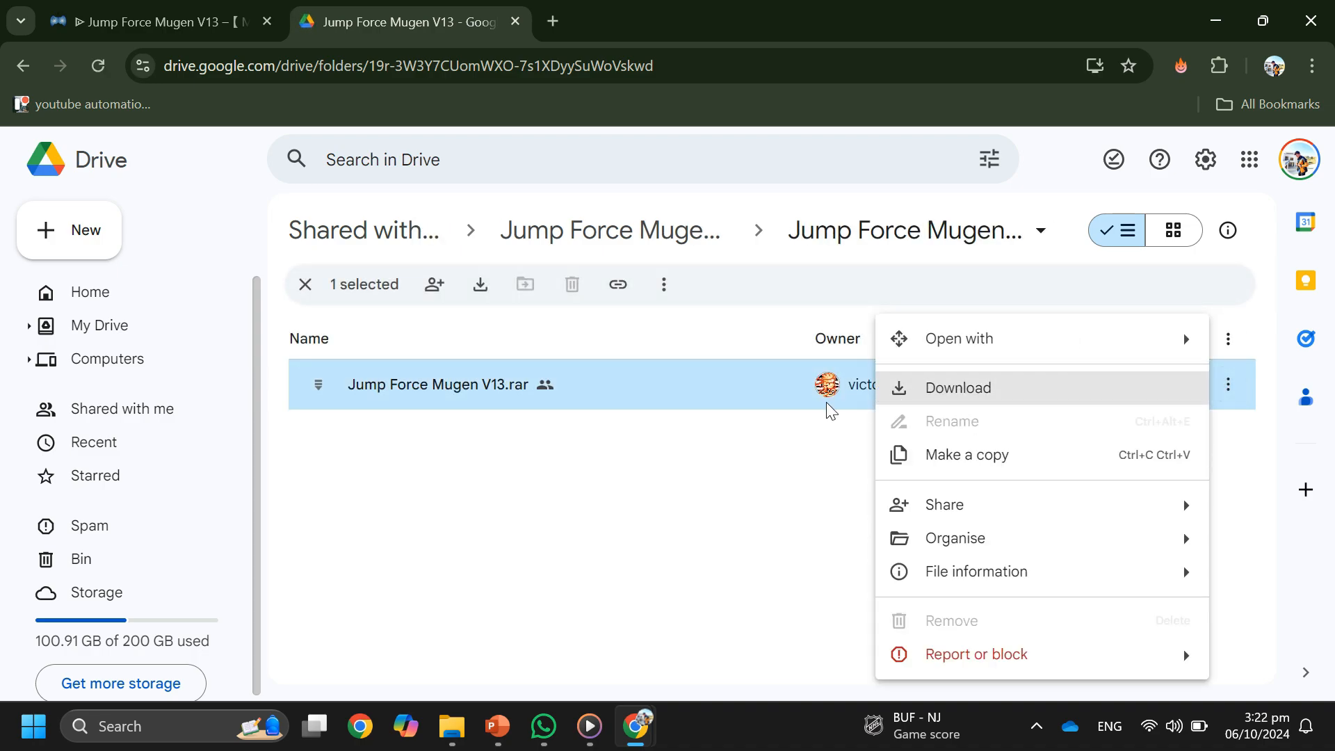
{"action": "left_click", "coordinate": [738, 452]}
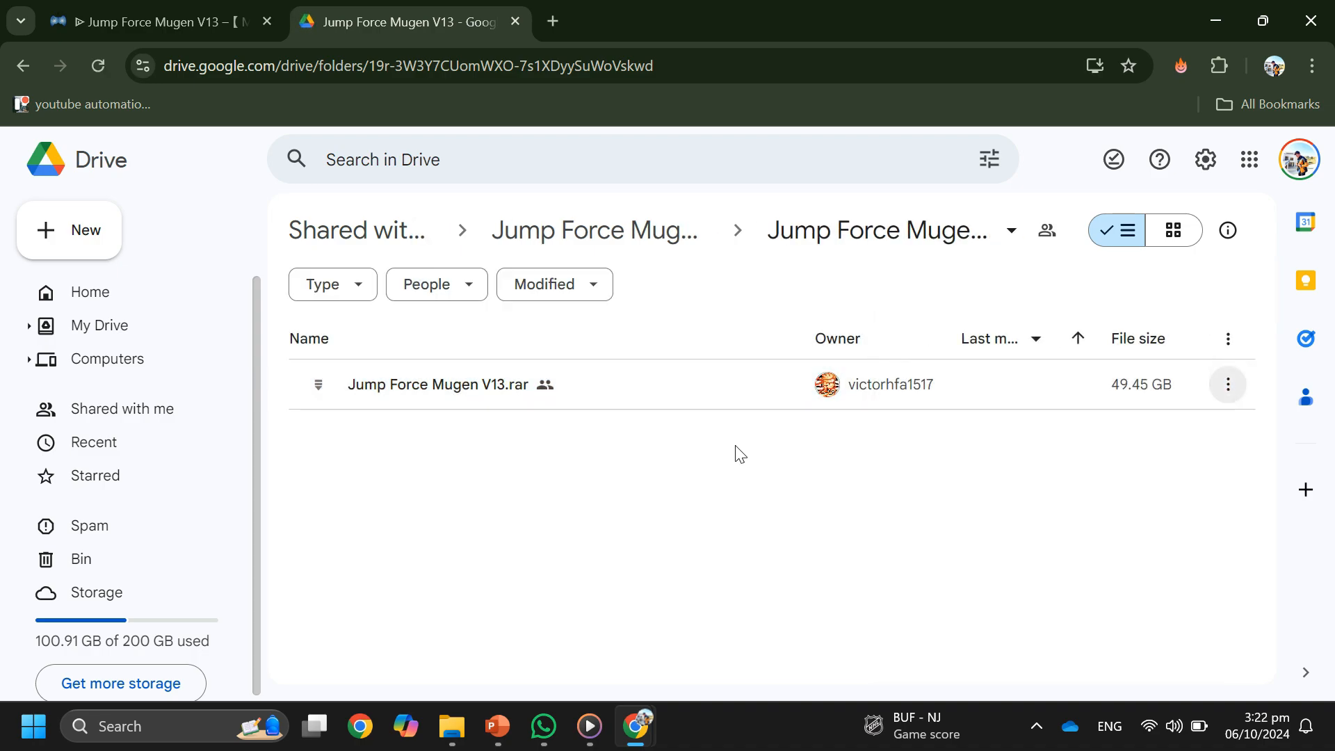